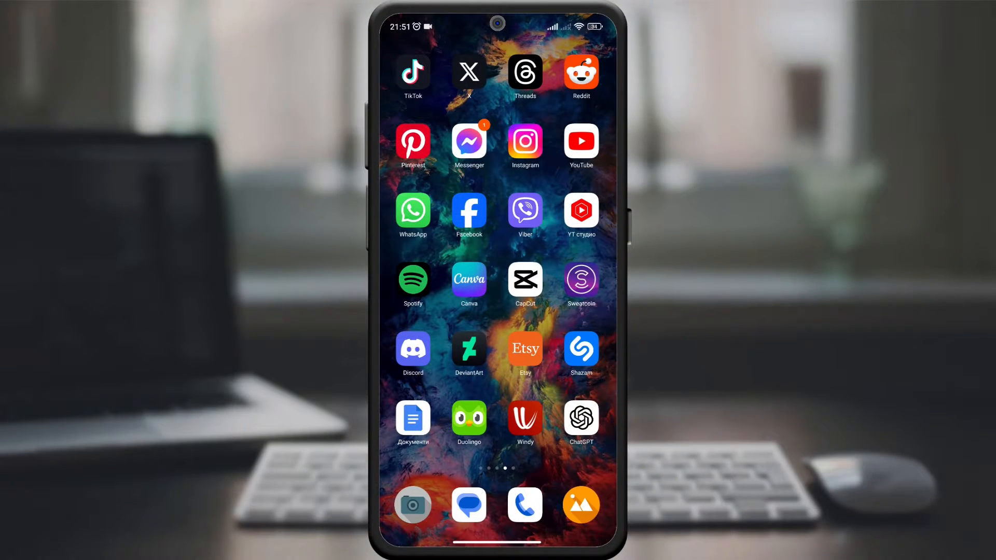
# Launch YouTube from the Android home screen and wait for the home feed
pyautogui.click(580, 142)
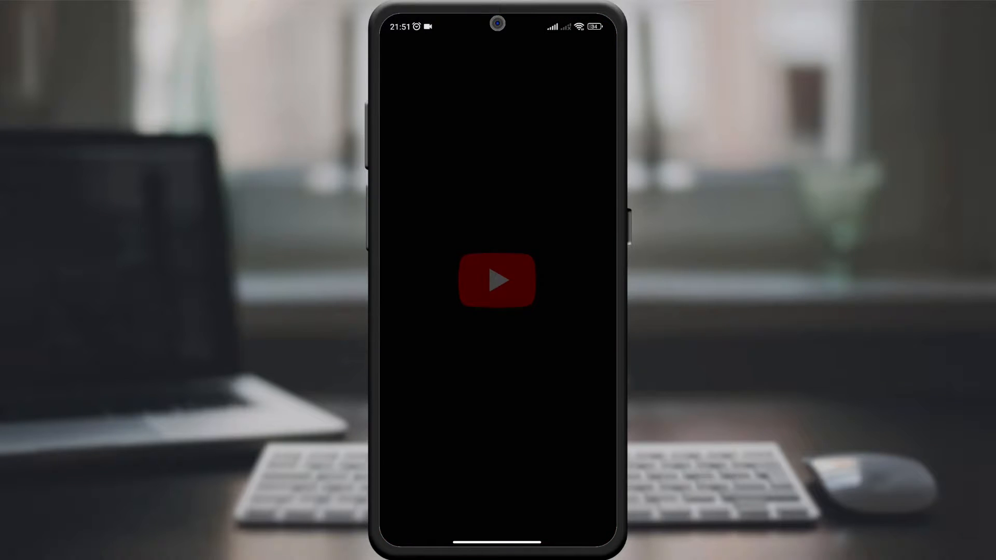
pyautogui.click(498, 280)
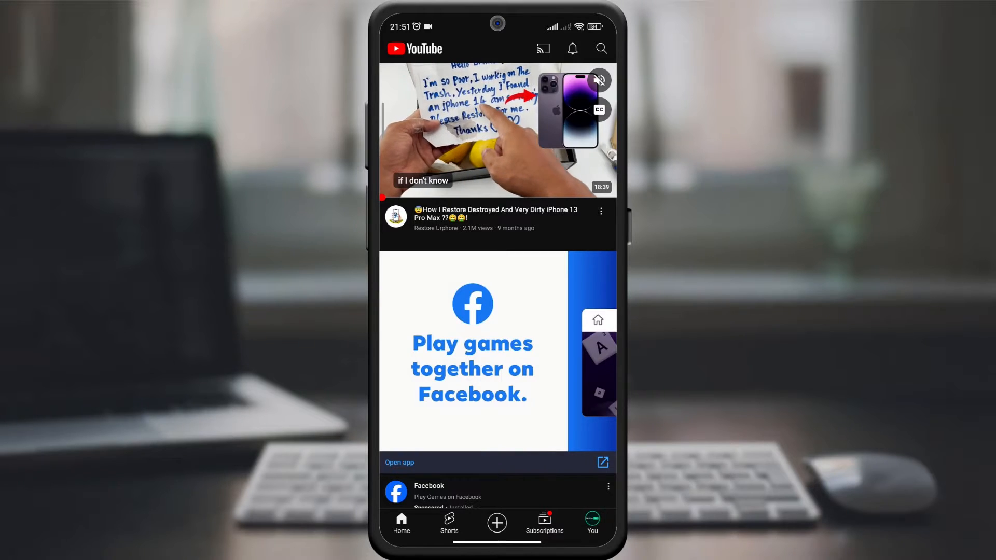
# Go to the You tab and open the gear-icon Settings list
pyautogui.click(592, 524)
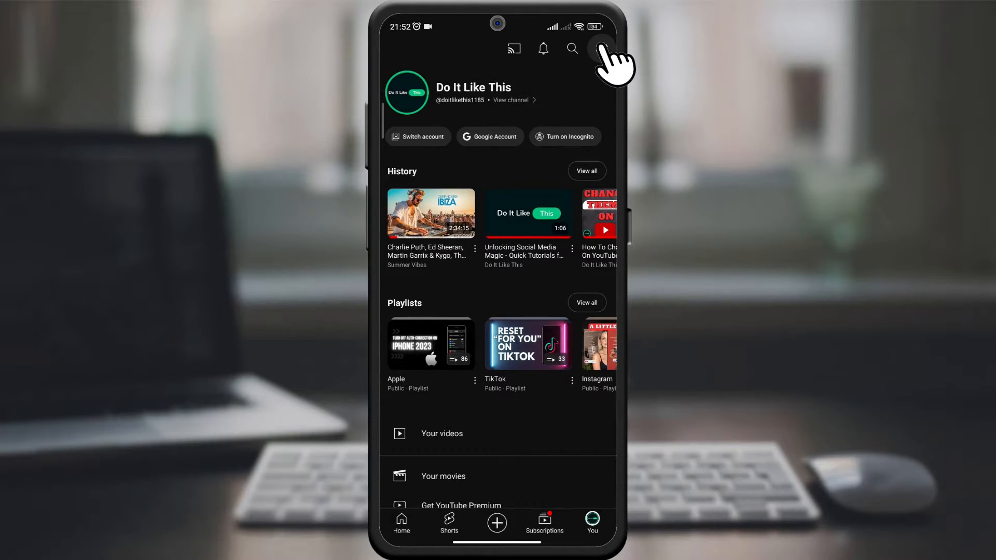
pyautogui.click(600, 48)
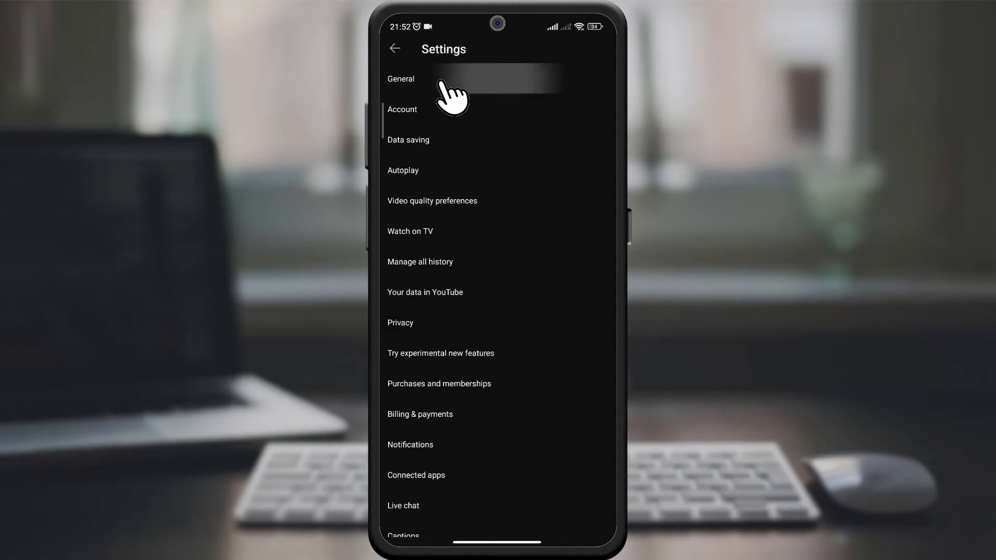
# In General settings, change Voice search language from Default to English (United States)
pyautogui.click(401, 79)
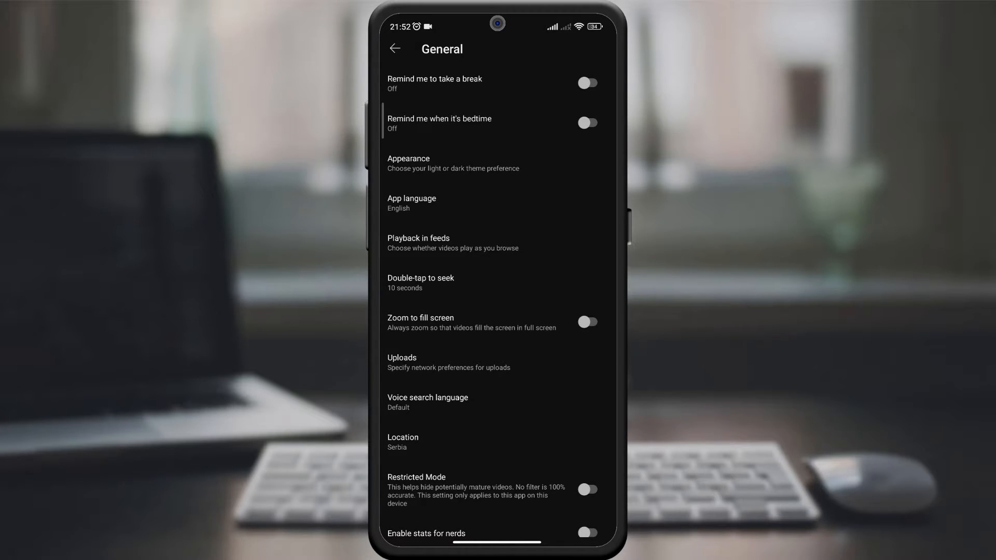
pyautogui.click(428, 402)
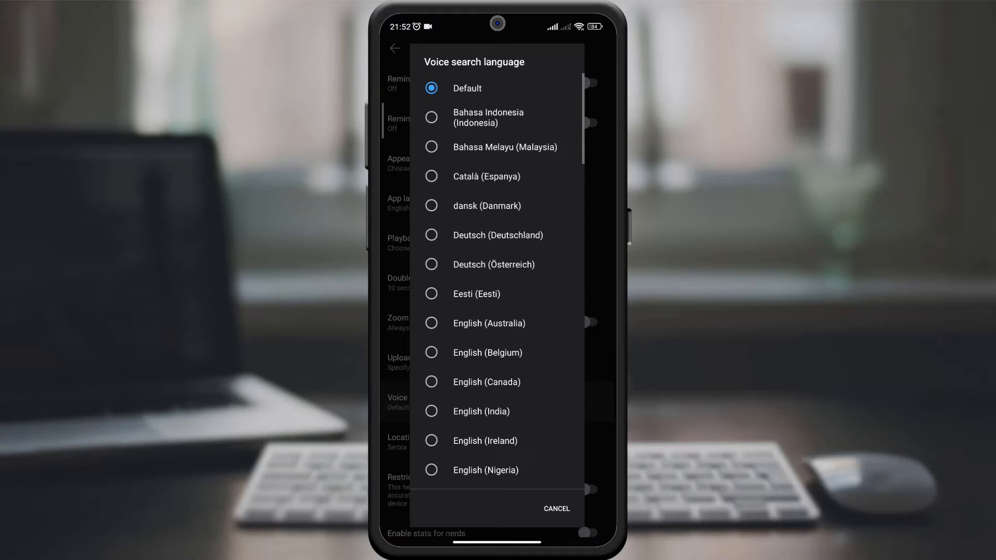
pyautogui.scroll(-3)
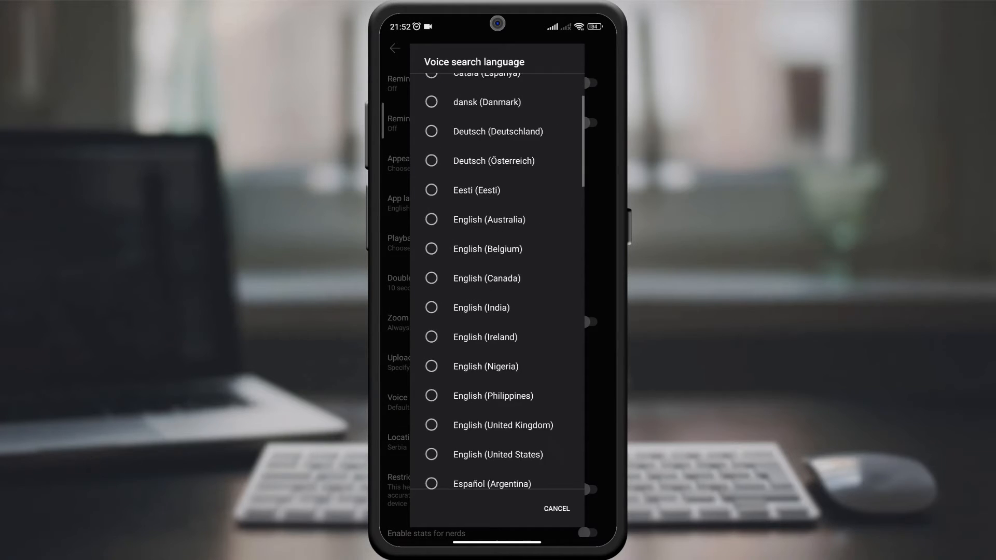
pyautogui.scroll(-3)
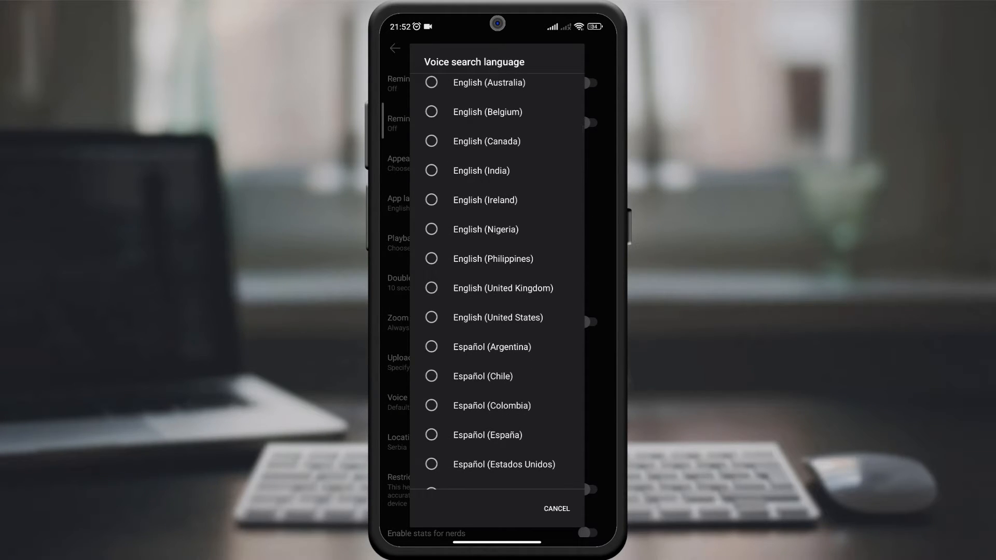
pyautogui.click(498, 317)
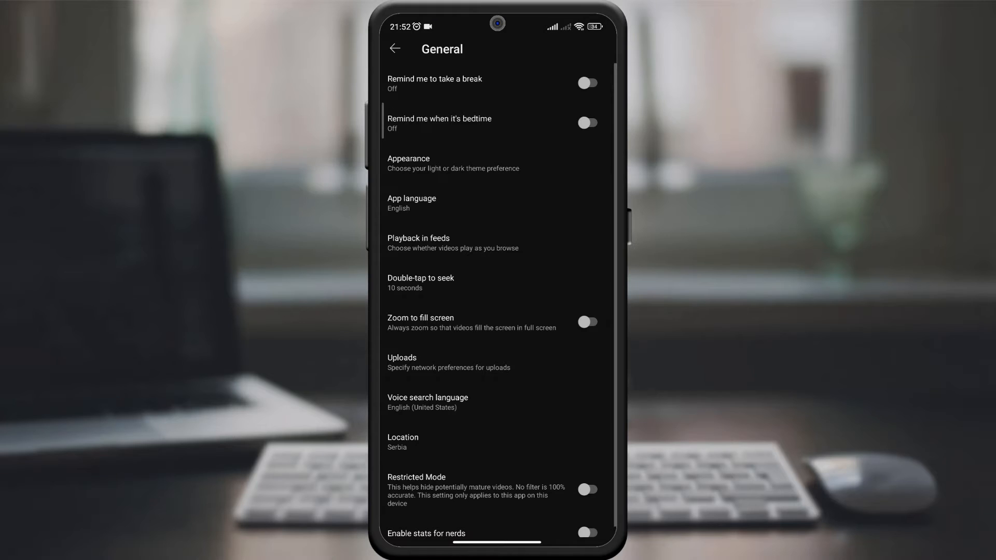